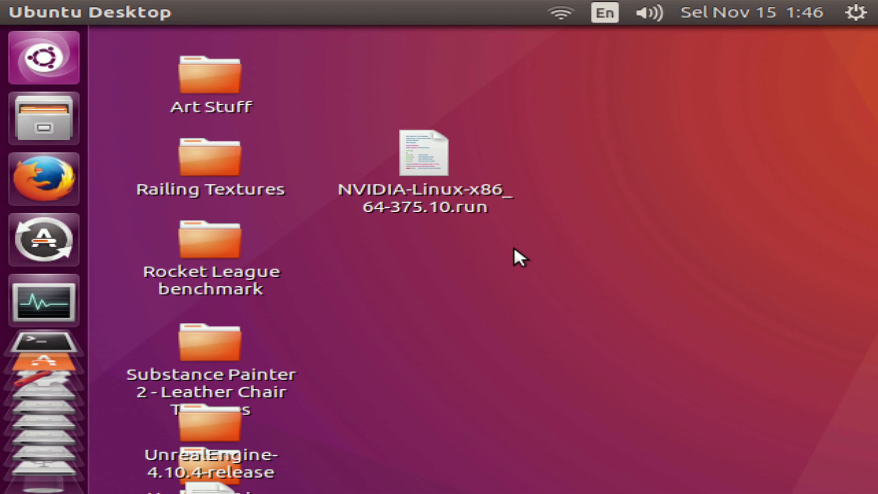
{"action": "mouse_move", "coordinate": [537, 276]}
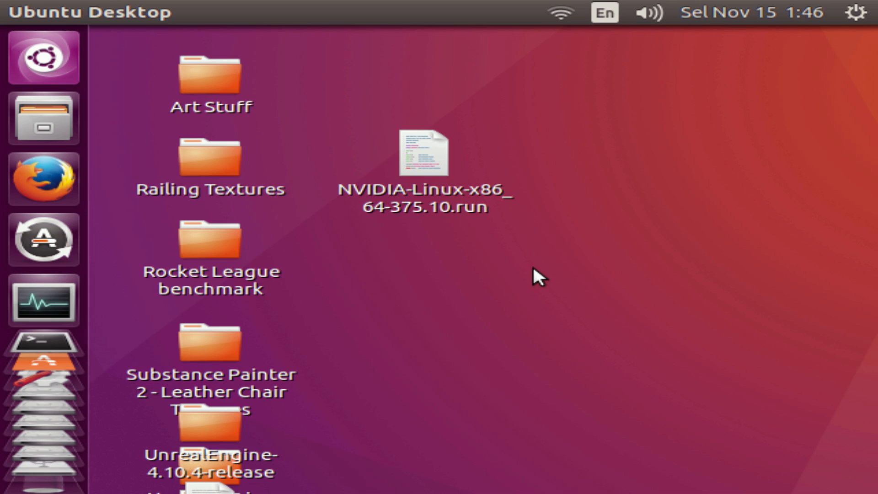
{"action": "mouse_move", "coordinate": [695, 74]}
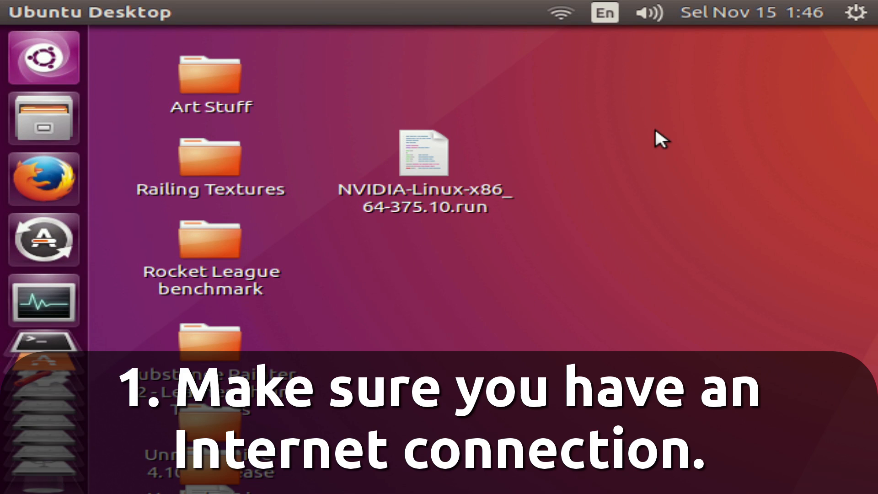
- Search the Dash for 'addi' and launch the Additional Drivers utility
{"action": "left_click", "coordinate": [560, 12]}
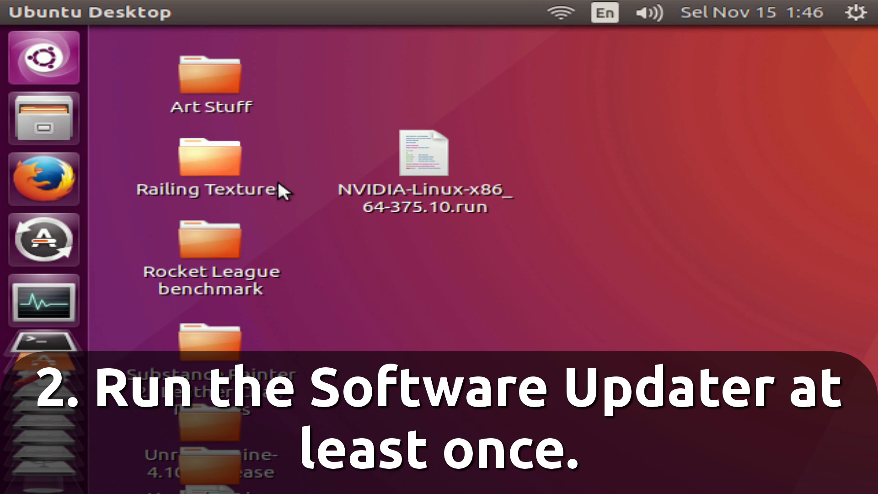
{"action": "mouse_move", "coordinate": [44, 239]}
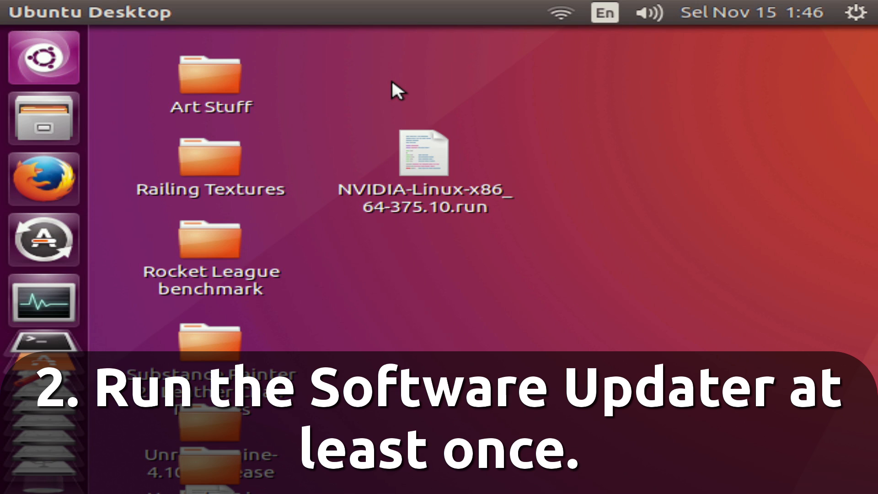
{"action": "left_click", "coordinate": [45, 59]}
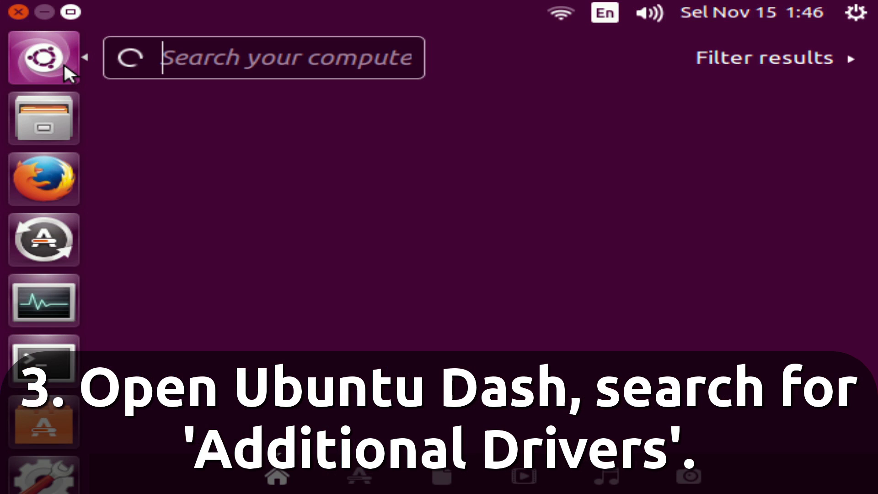
{"action": "type", "text": "addi"}
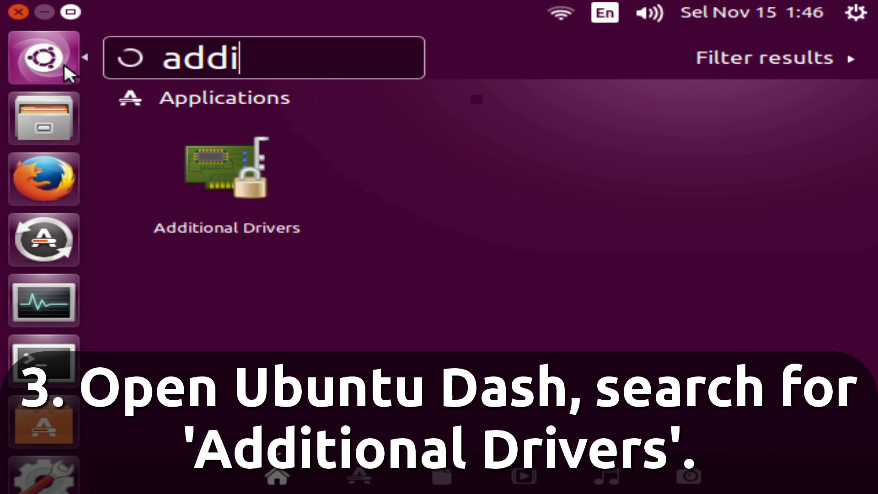
{"action": "left_click", "coordinate": [226, 172]}
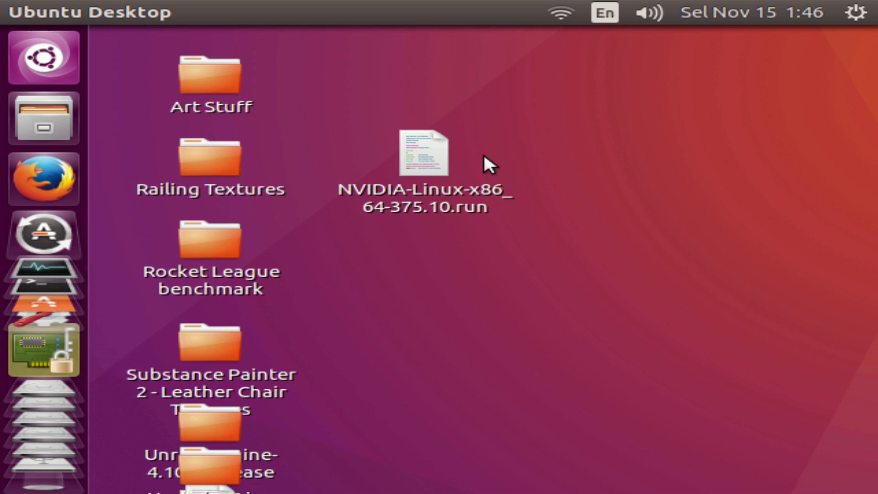
- Select the NVIDIA binary driver version 367.57 for the graphics card and apply the change
{"action": "left_click", "coordinate": [41, 351]}
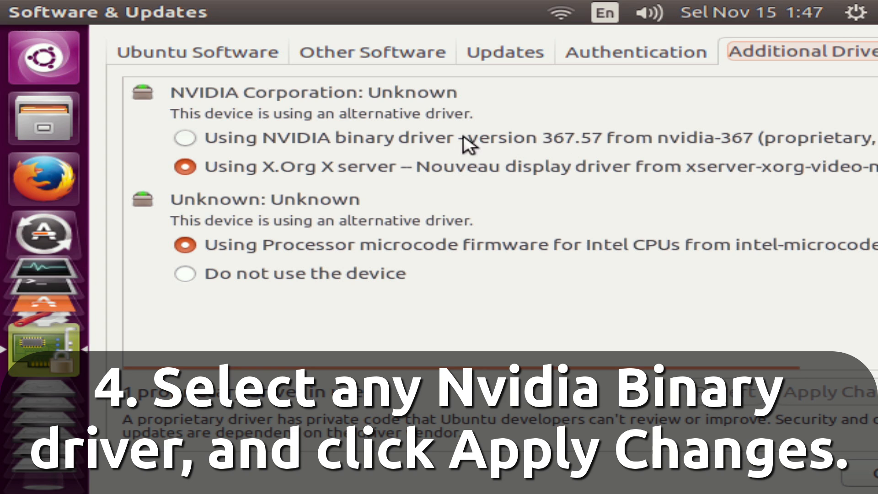
{"action": "left_click", "coordinate": [184, 150]}
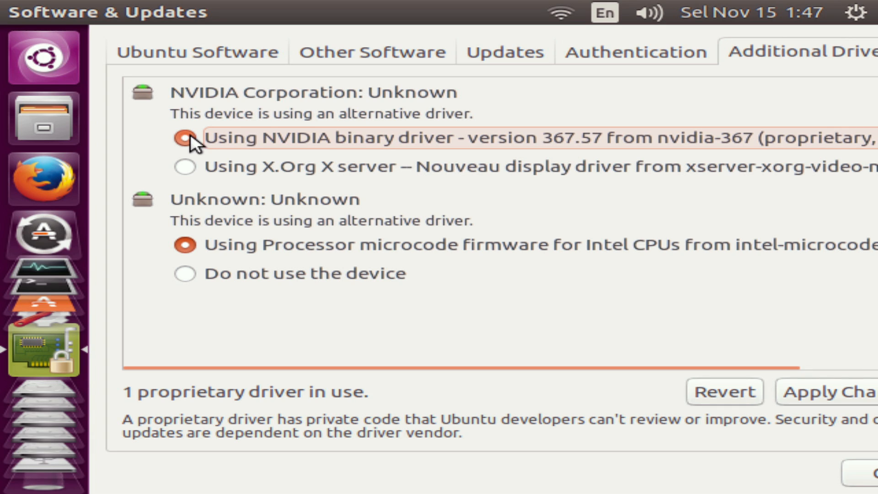
{"action": "left_click", "coordinate": [184, 138]}
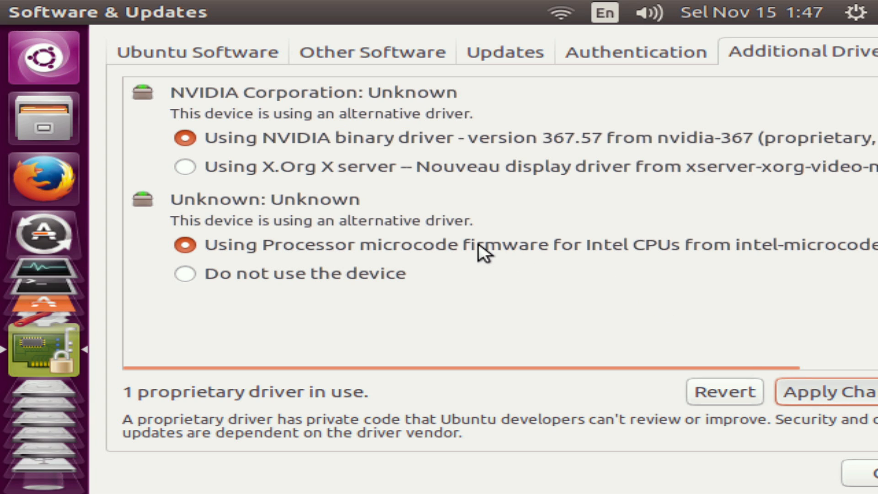
{"action": "left_click", "coordinate": [843, 404]}
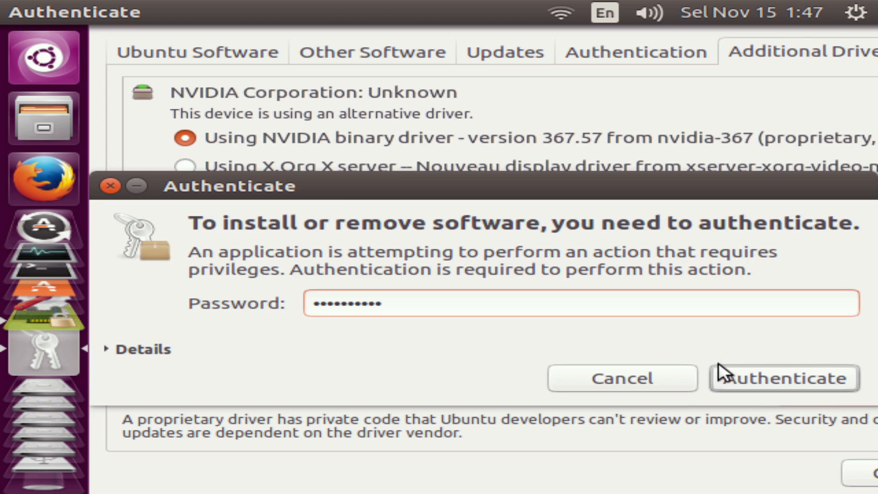
- Authenticate with the password to authorise the driver installation
{"action": "left_click", "coordinate": [787, 390]}
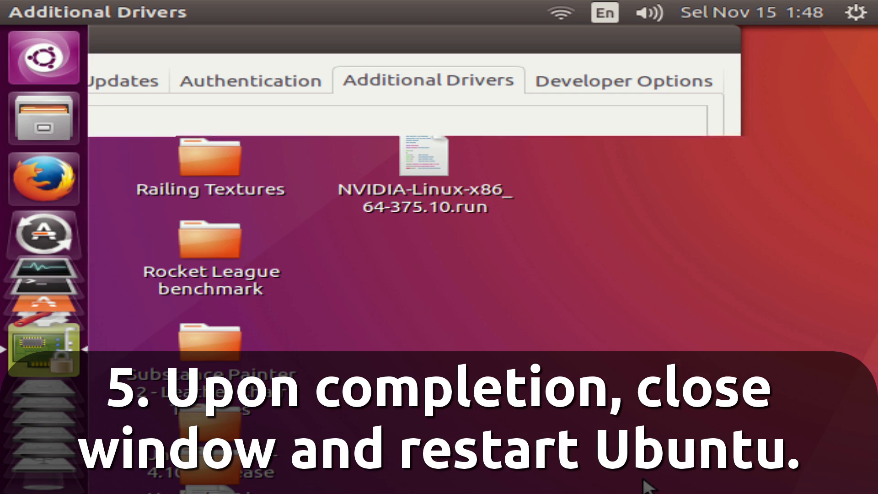
- Restart the computer from the panel's session menu via Shut Down…
{"action": "left_click", "coordinate": [856, 14]}
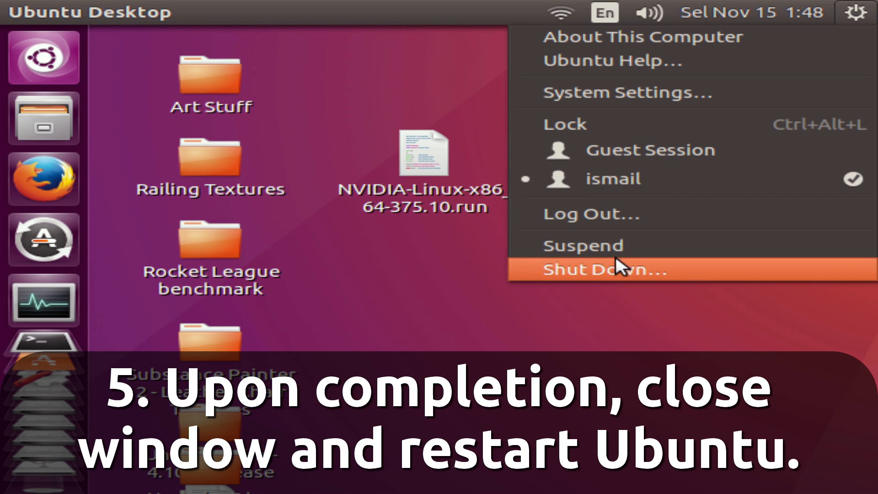
{"action": "left_click", "coordinate": [603, 269]}
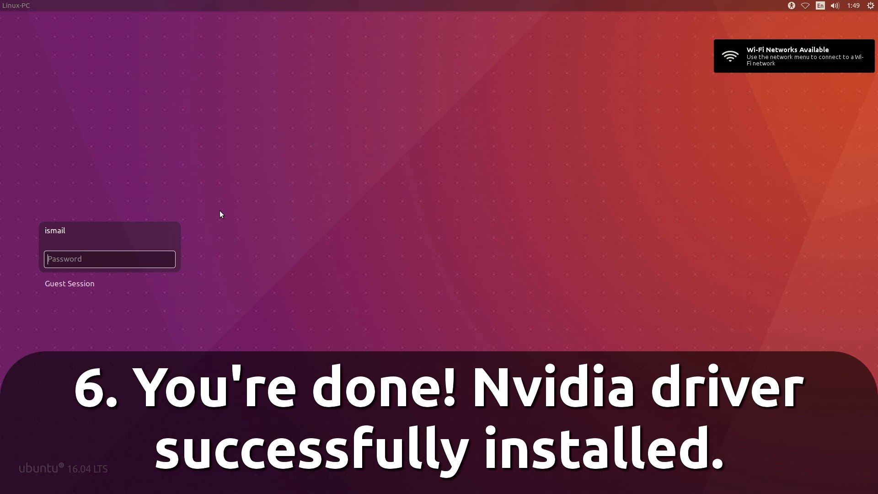
- Sign back in at the login screen with the account password
{"action": "type", "text": "•"}
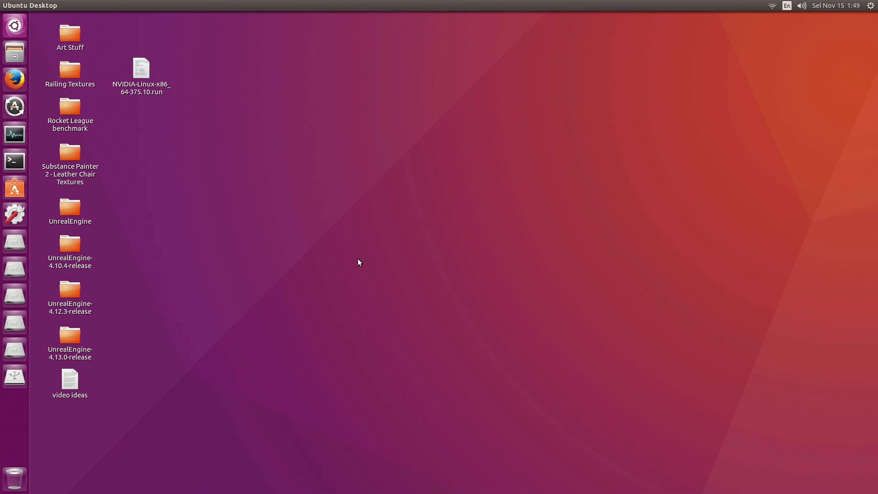
- Launch NVIDIA X Server Settings via a Dash search for 'nvid', confirm GeForce GTX 1070, and quit
{"action": "left_click", "coordinate": [14, 25]}
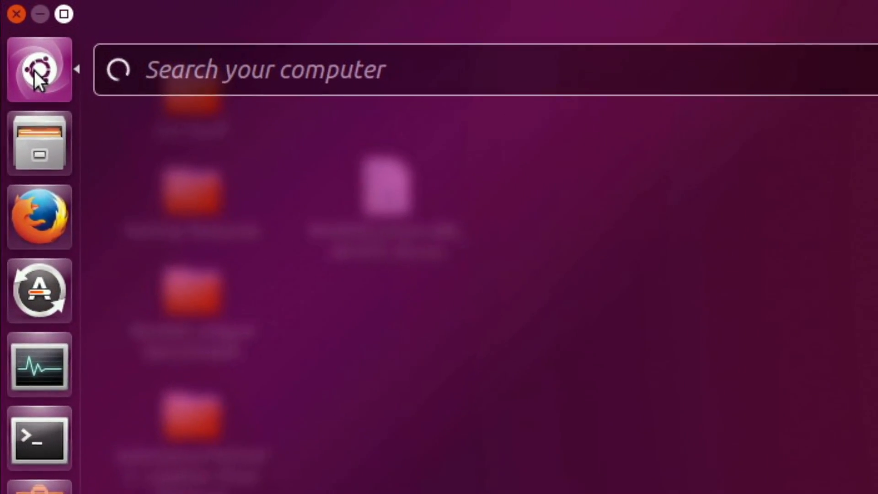
{"action": "type", "text": "nvid"}
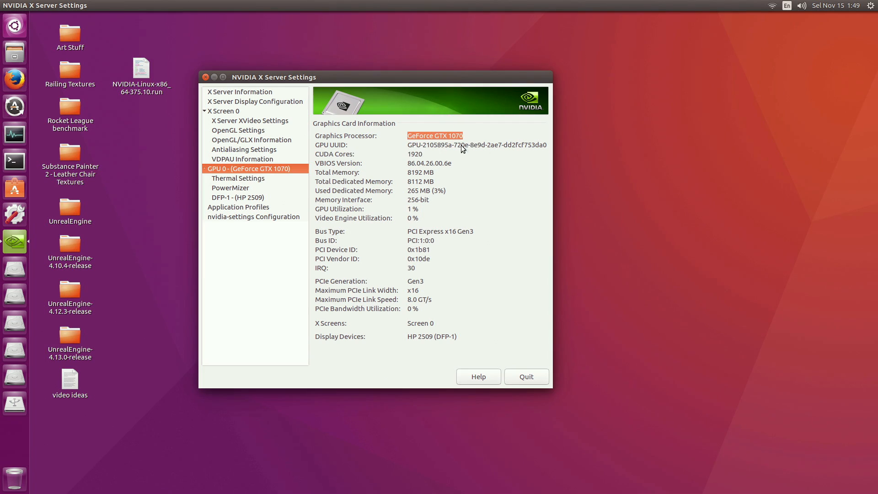
{"action": "left_click", "coordinate": [526, 377]}
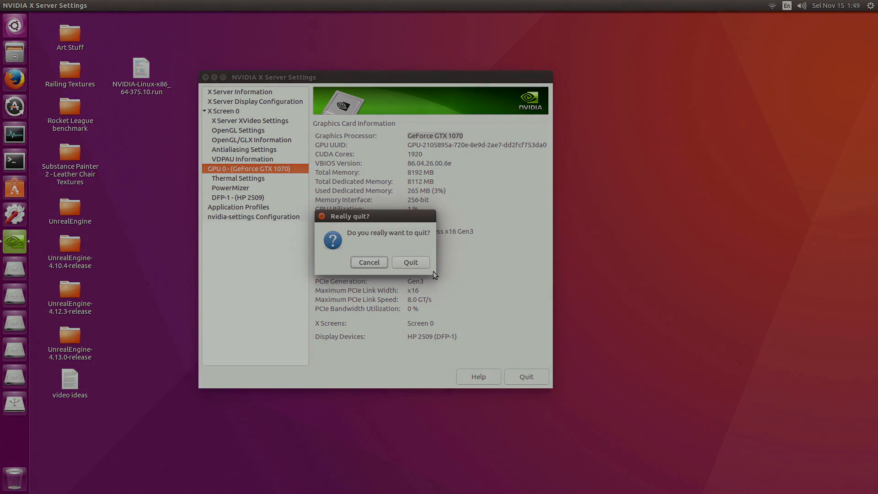